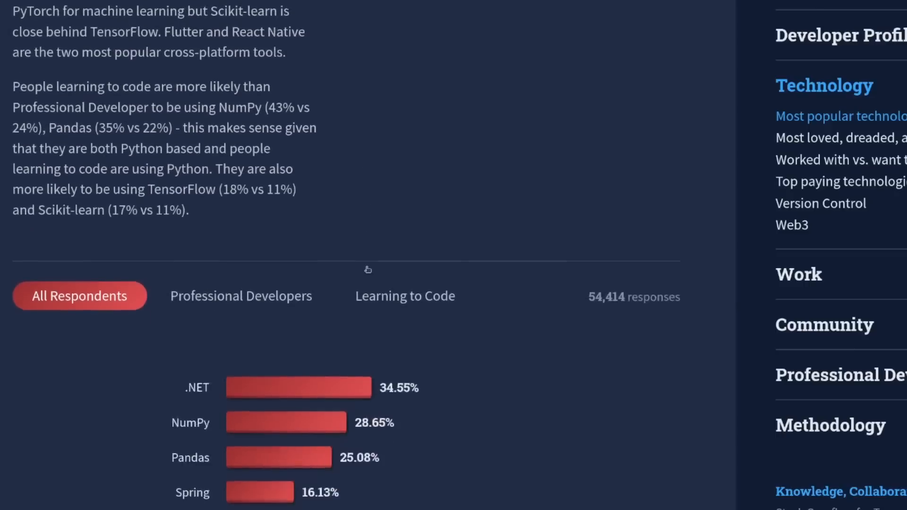
# Scroll the Technology section to the frameworks chart where pandas stands at 25.08%.
pyautogui.scroll(-3)
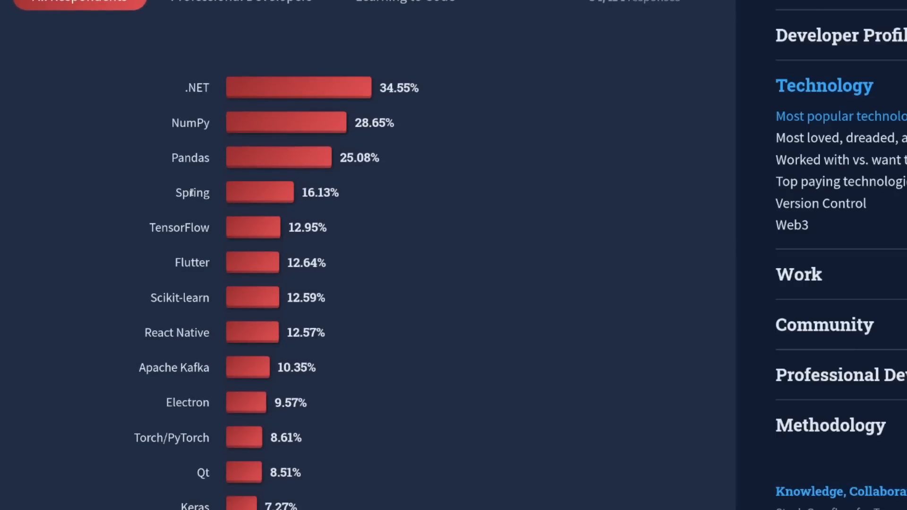
pyautogui.doubleClick(359, 158)
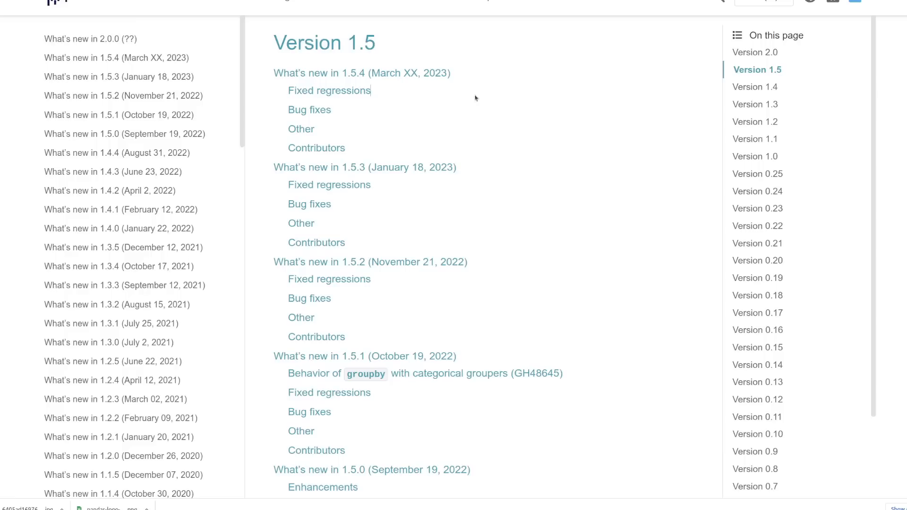
# Scroll through the release notes version list up to 2.0.0.
pyautogui.scroll(-3)
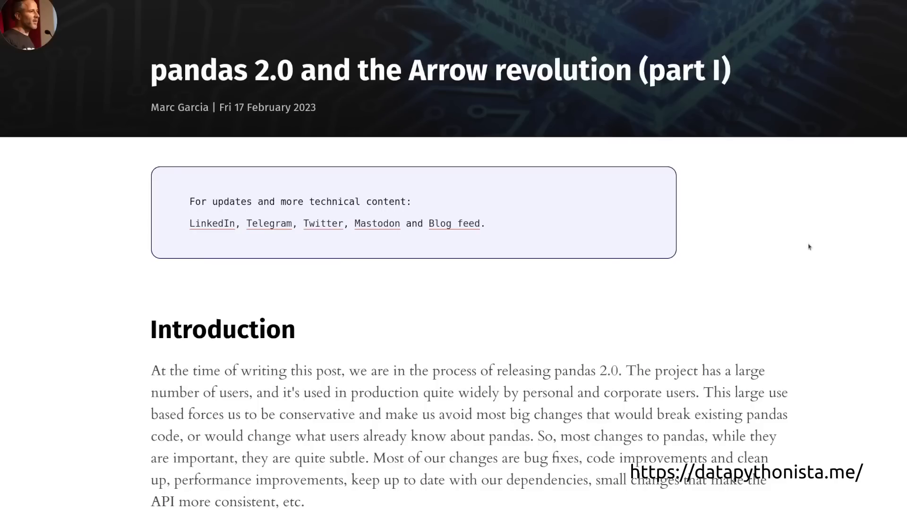
# Scroll into the 'pandas 2.0 and the Arrow revolution (part I)' article.
pyautogui.scroll(-3)
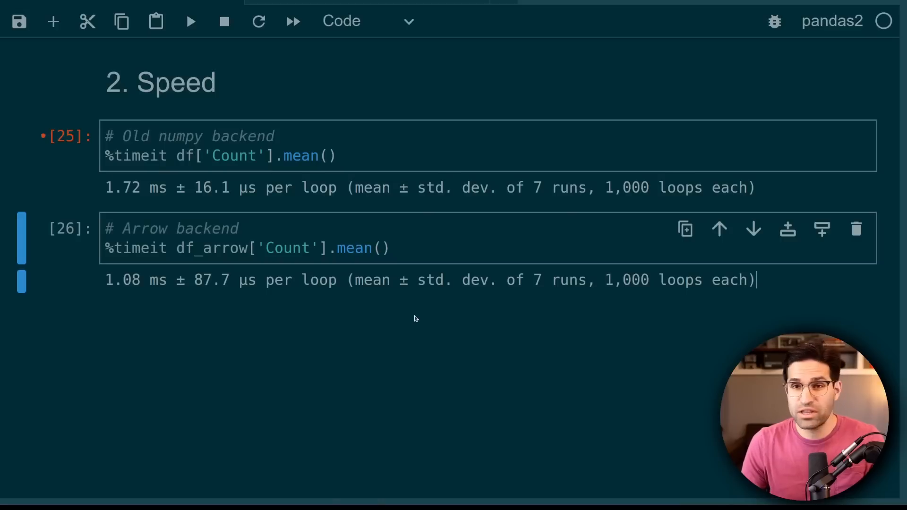
# Scroll to the '2. Speed' cells comparing NumPy and Arrow mean timings.
pyautogui.scroll(3)
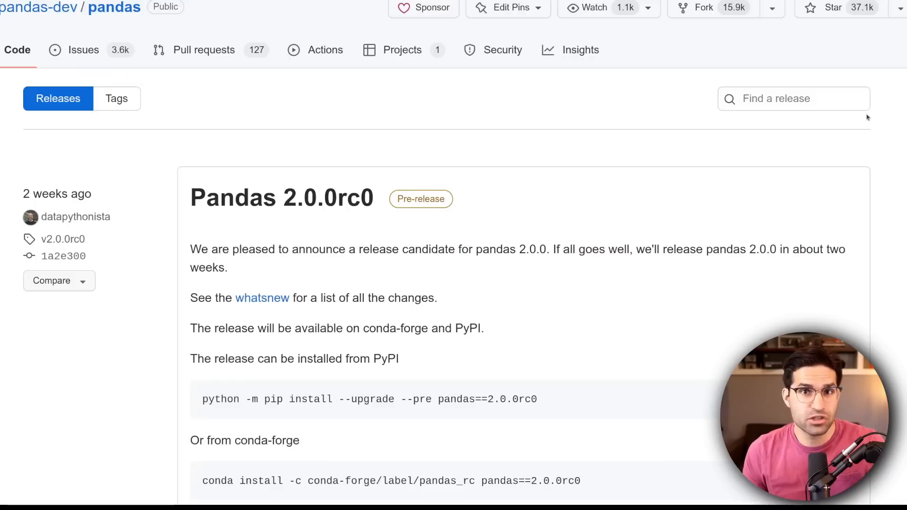
# Scroll to the Pandas 2.0.0rc0 pre-release and select its pip install command.
pyautogui.scroll(-3)
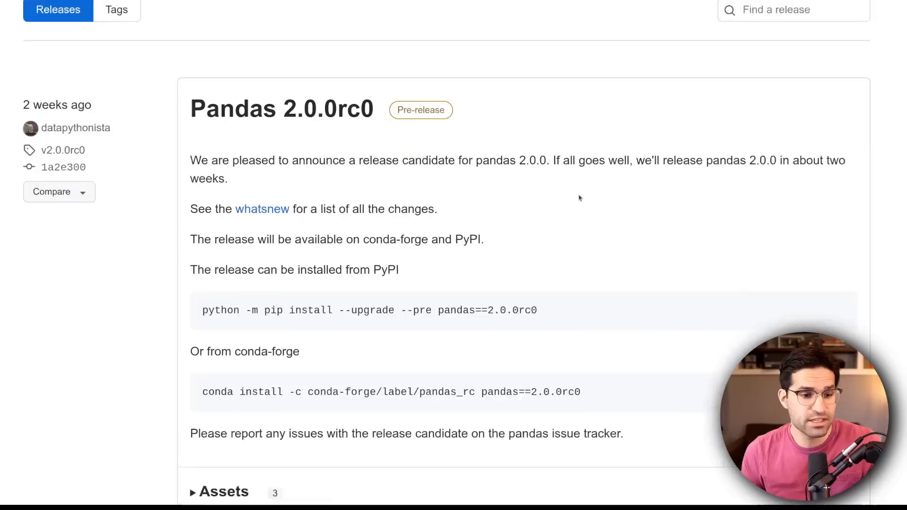
pyautogui.scroll(-3)
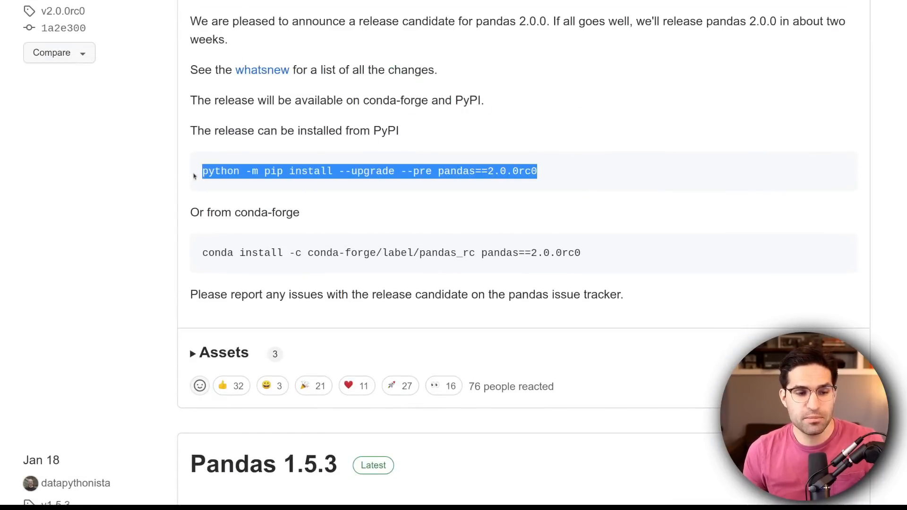
pyautogui.click(261, 69)
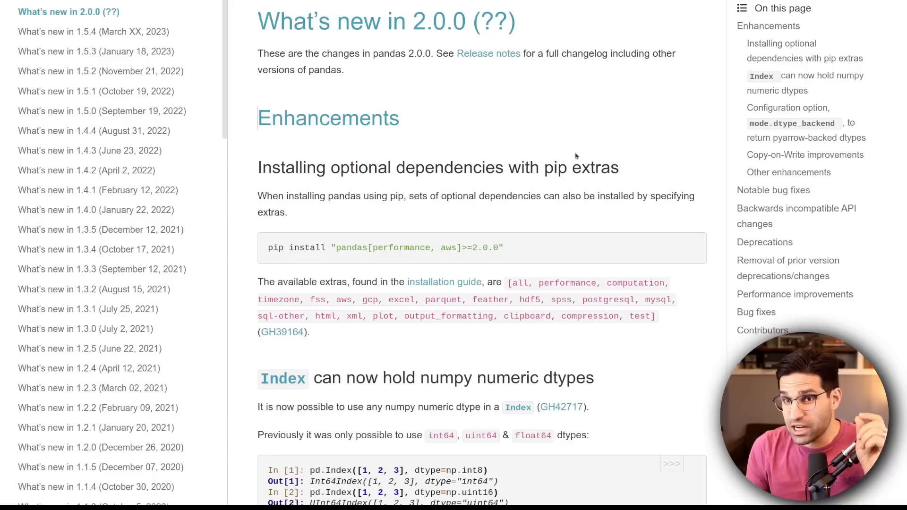
# Scroll through the 2.0.0 Enhancements, including Index holding numpy numeric dtypes.
pyautogui.scroll(-3)
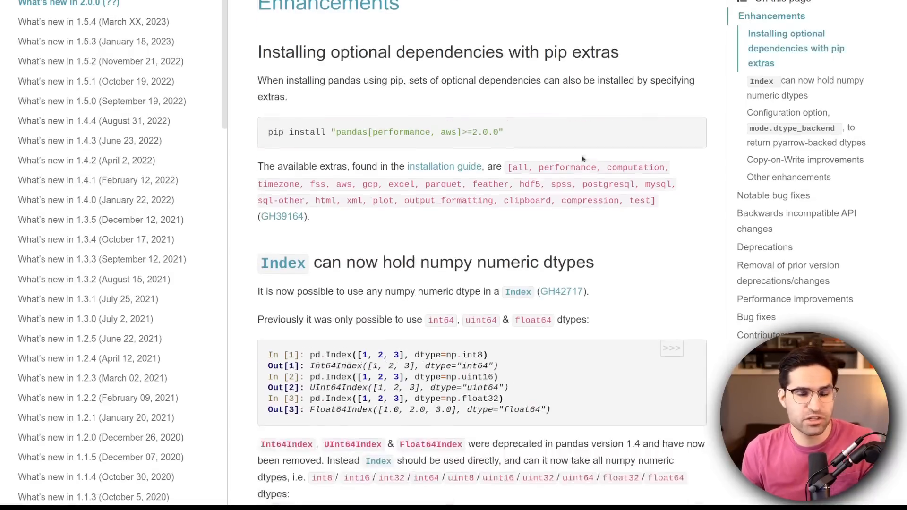
pyautogui.scroll(-3)
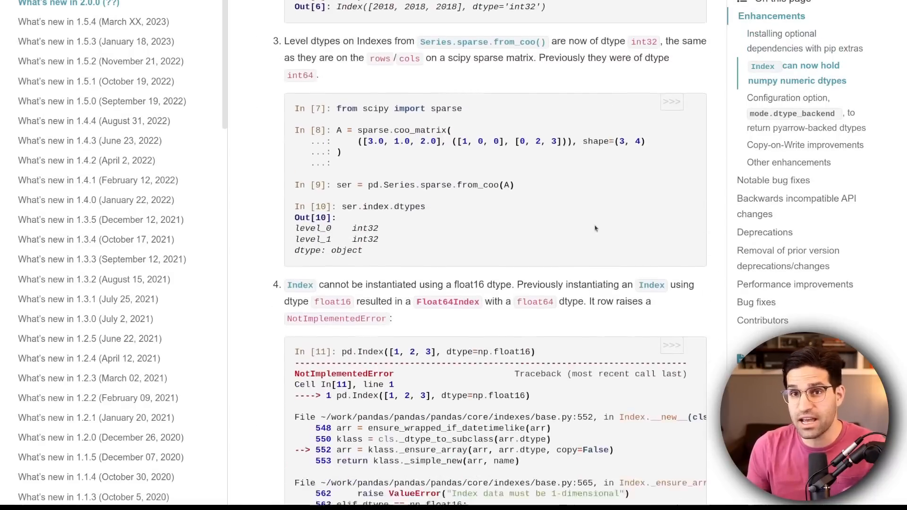
pyautogui.scroll(-3)
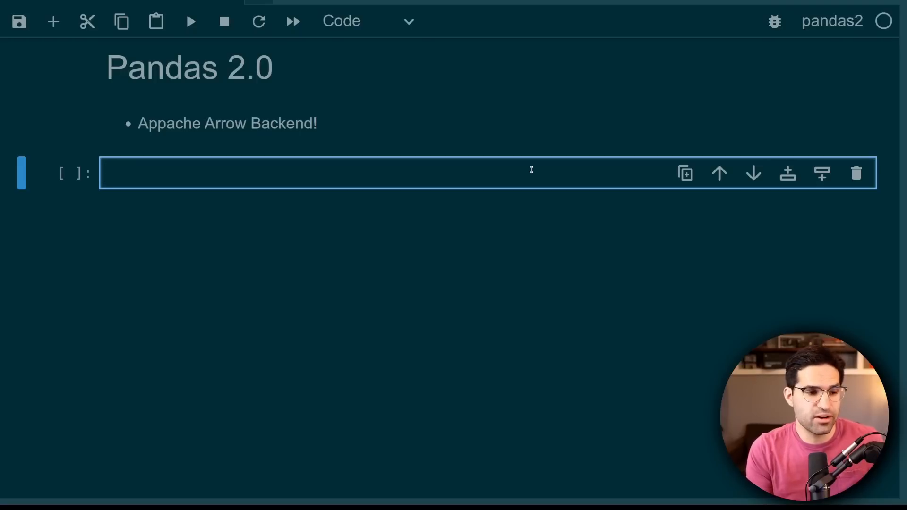
# Import pandas, numpy and polars, print the version, and highlight df.info()'s int64 dtypes.
pyautogui.write('import pandas as pd')
pyautogui.write("print('")
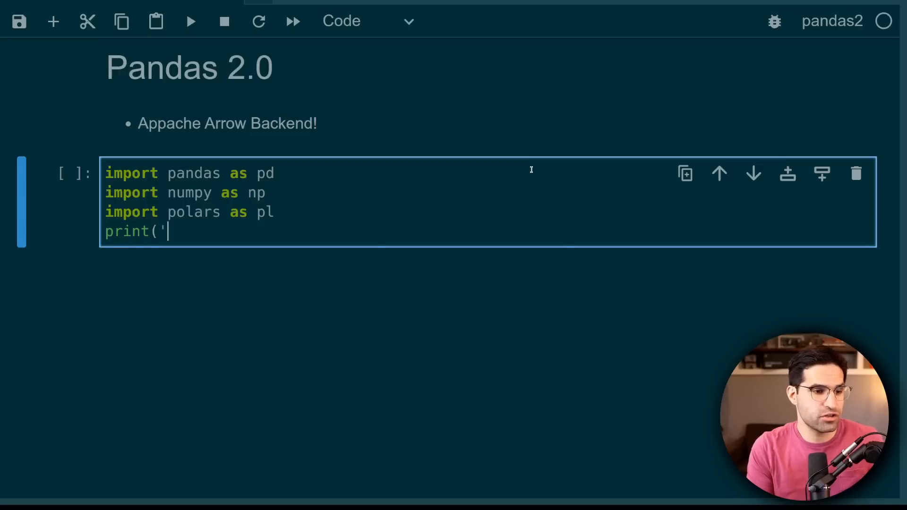
pyautogui.write("pandas', pd.__vers")
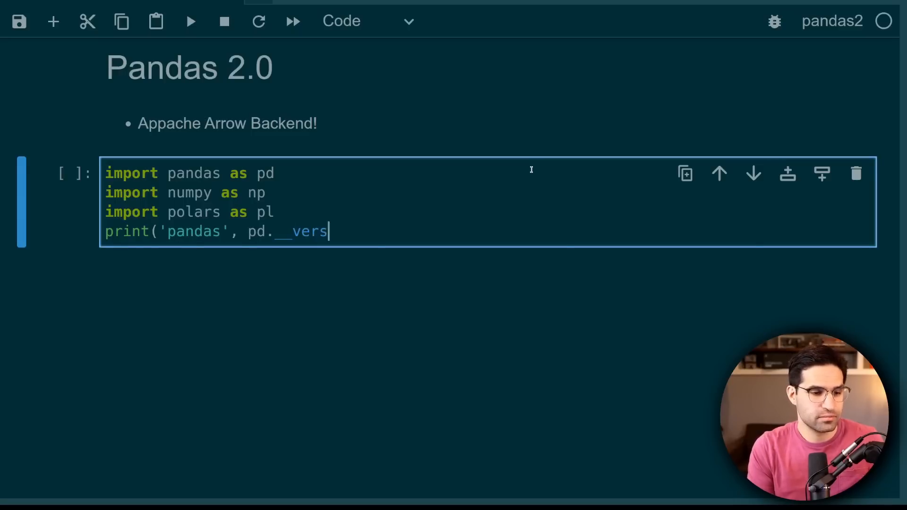
pyautogui.press('shift+enter')
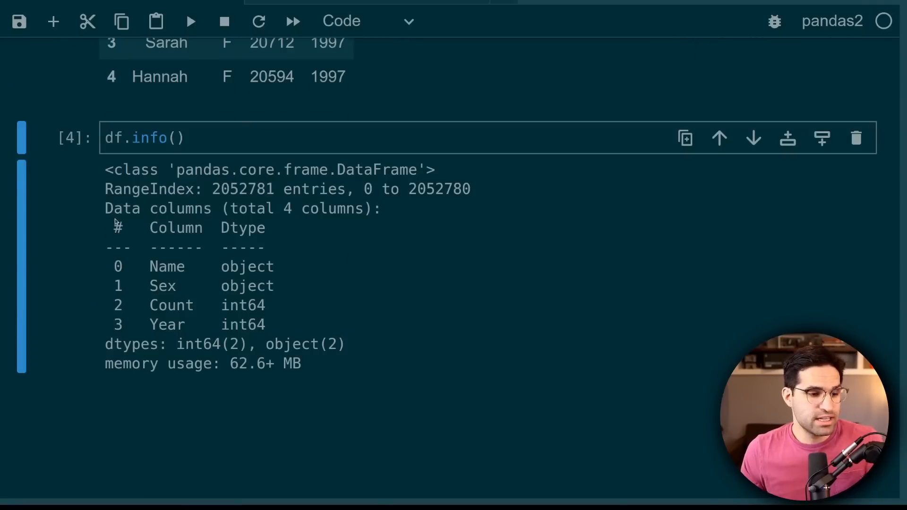
pyautogui.moveTo(277, 322)
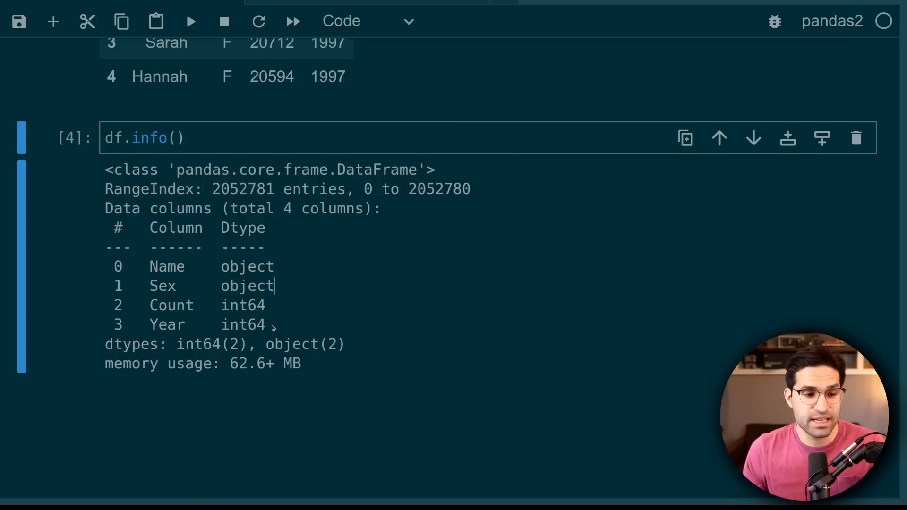
pyautogui.doubleClick(243, 324)
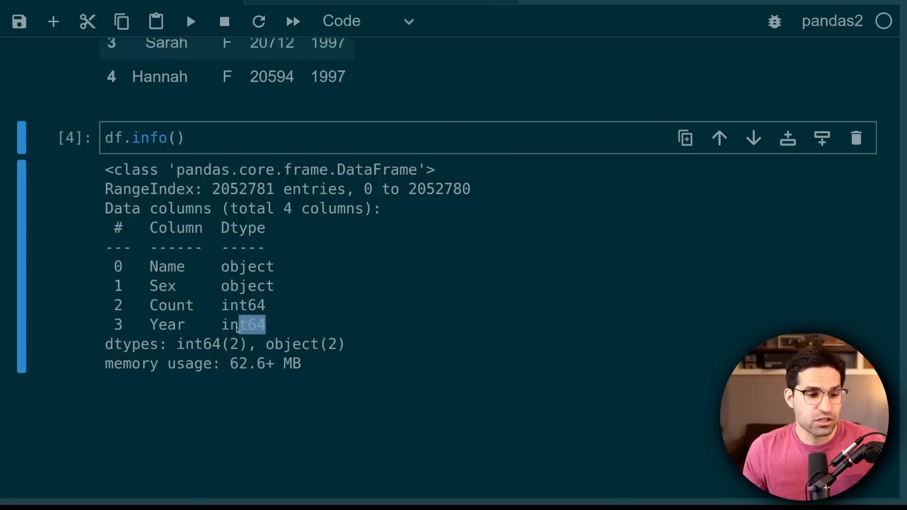
pyautogui.doubleClick(242, 324)
pyautogui.write("df['Count'].values")
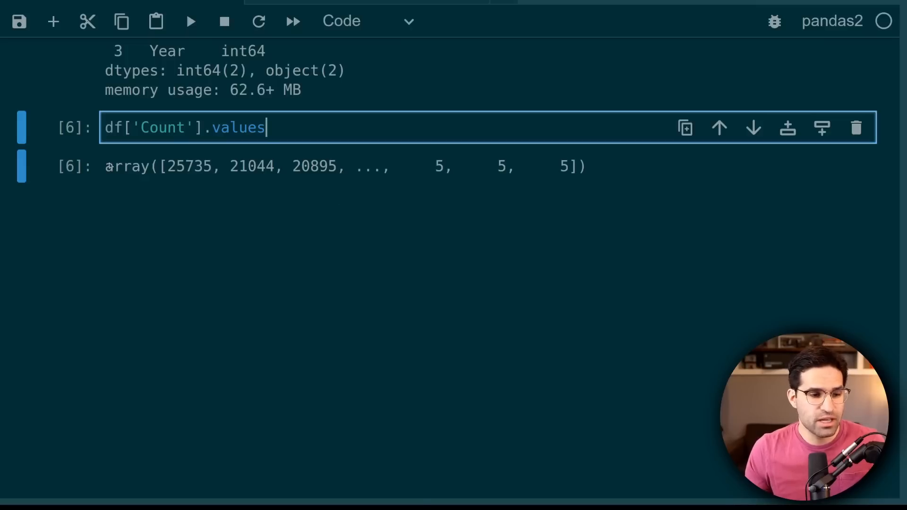
# Run df['Count'].values and show its type is numpy.ndarray.
pyautogui.press('shift+enter')
pyautogui.write("type(df['Count'].values)")
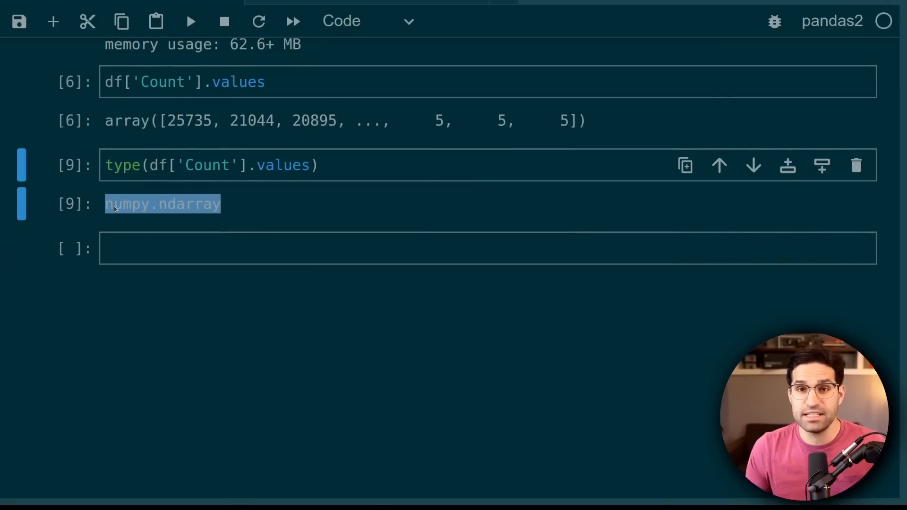
pyautogui.scroll(-3)
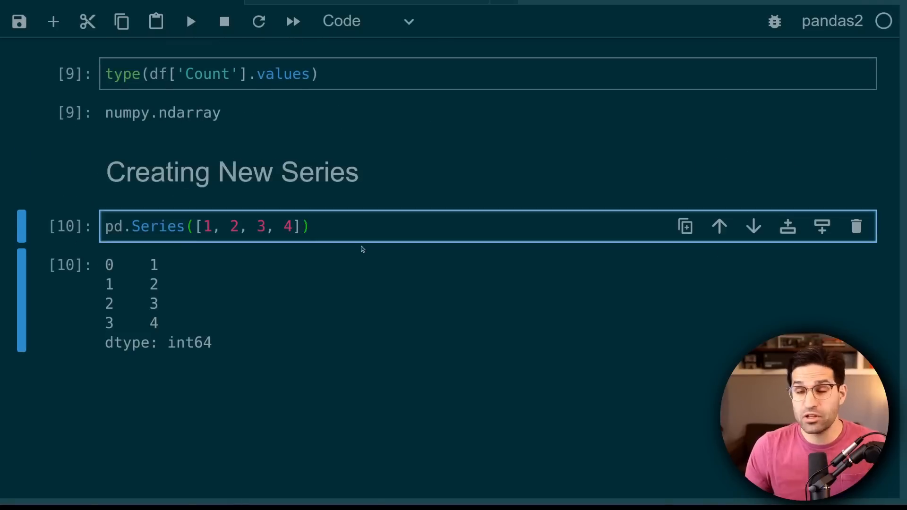
pyautogui.scroll(3)
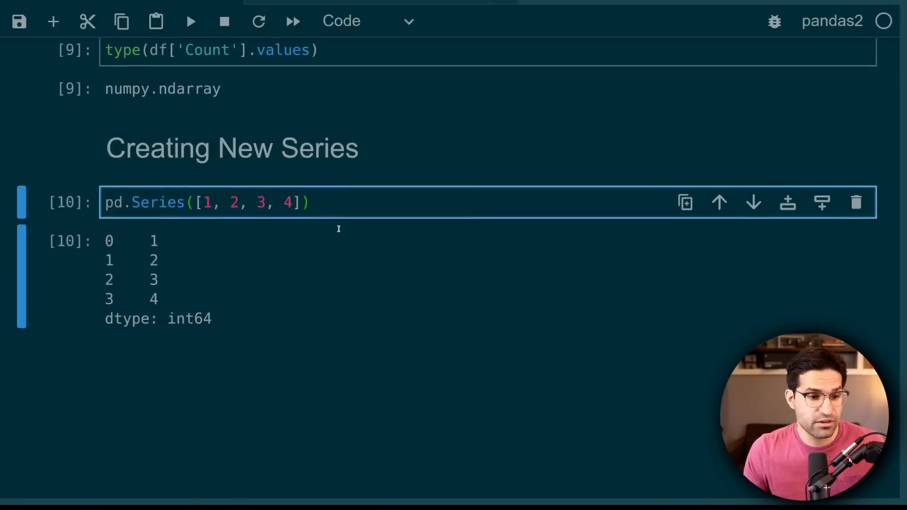
pyautogui.scroll(3)
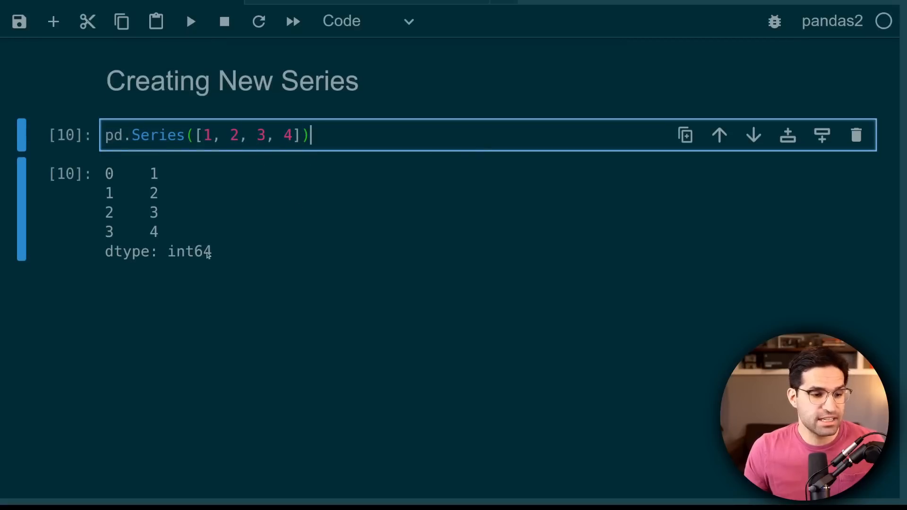
pyautogui.doubleClick(189, 251)
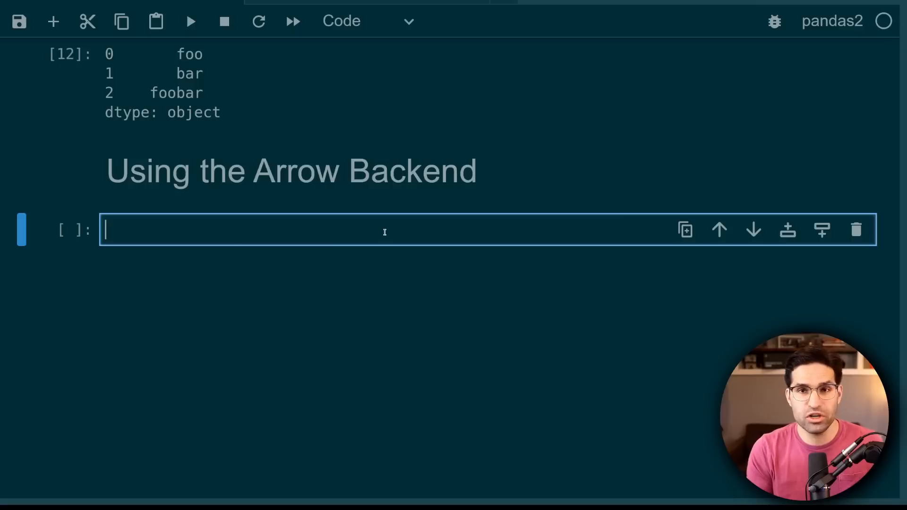
# Create pd.Series([1, 2, 3, 4]) with dtype 'int64[pyarrow]' and display it.
pyautogui.write("pd..Series([1, 2, 3, 4], dtype='int64[pyarrow]')")
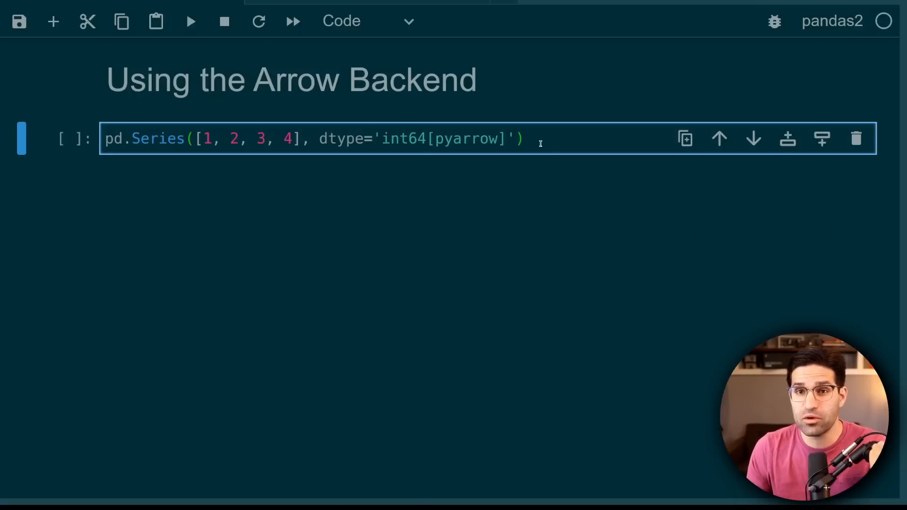
pyautogui.press('shift+enter')
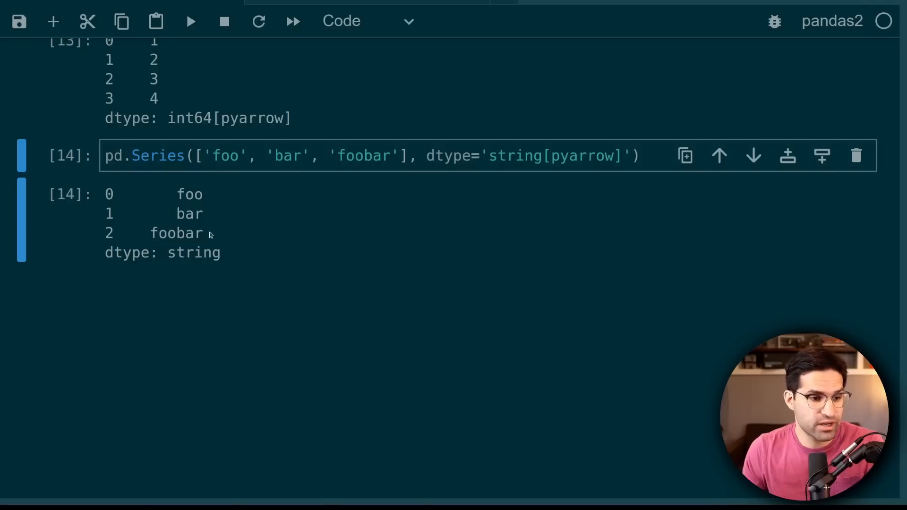
pyautogui.doubleClick(193, 254)
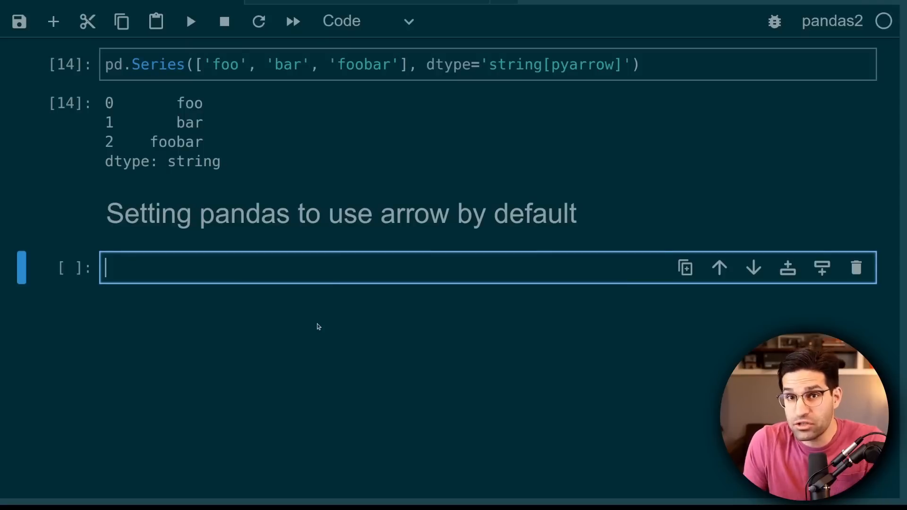
pyautogui.moveTo(348, 295)
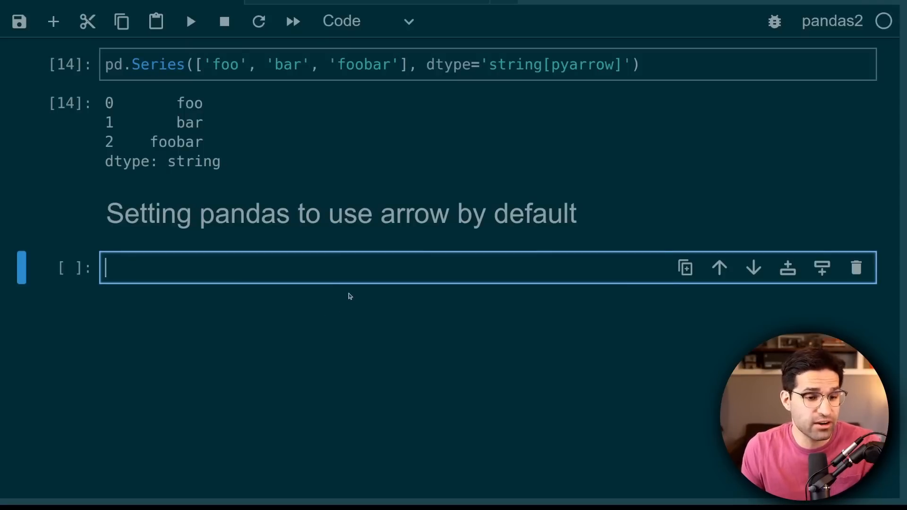
# Set dtype_backend to 'pyarrow' and read baby_names.csv into df_arrow.
pyautogui.write("pd.options.mode.dtype_backend = 'pyarrow'")
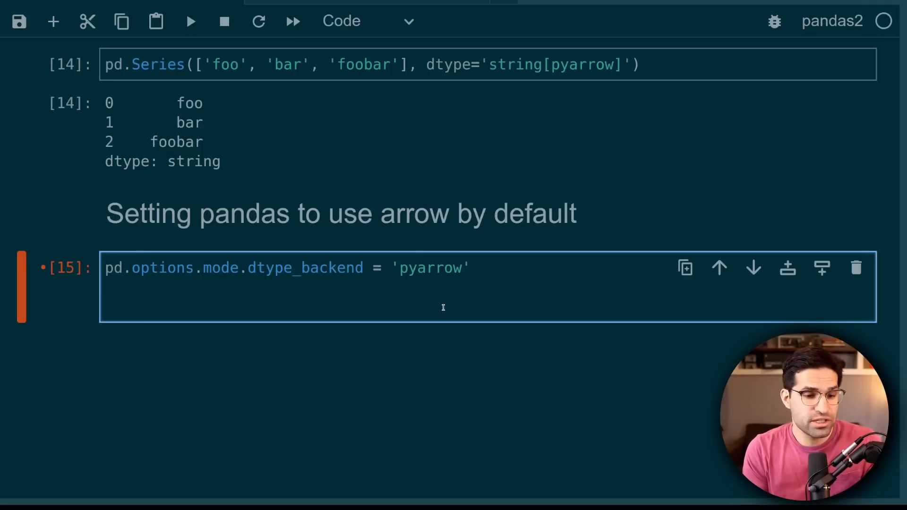
pyautogui.write('df_arrow = pd.read_csv(')
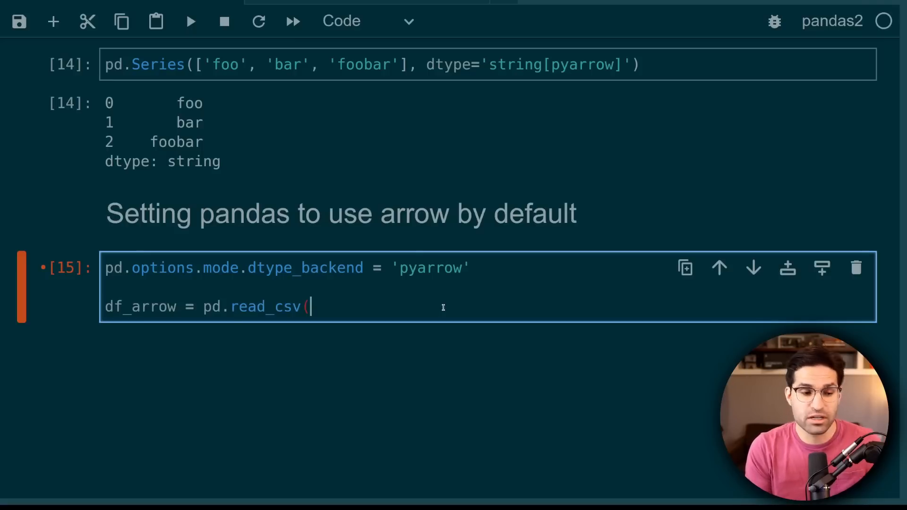
pyautogui.write("'")
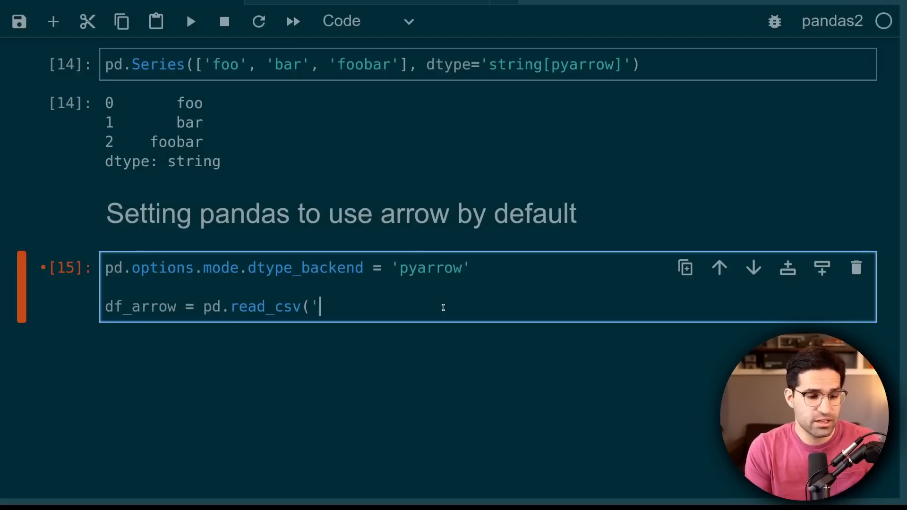
pyautogui.press('shift+enter')
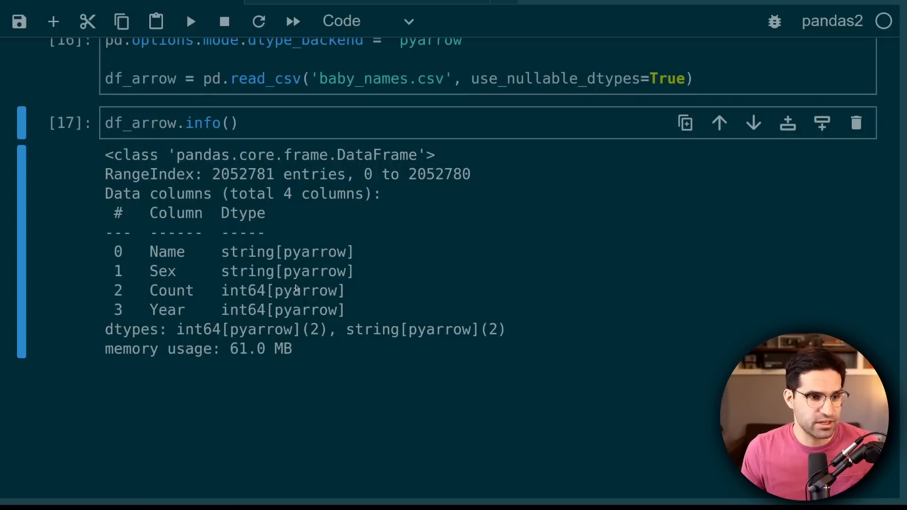
# Run pd.Series([1, 2, 3, 4]) then edit the last value to None, showing float64 NaN.
pyautogui.scroll(-3)
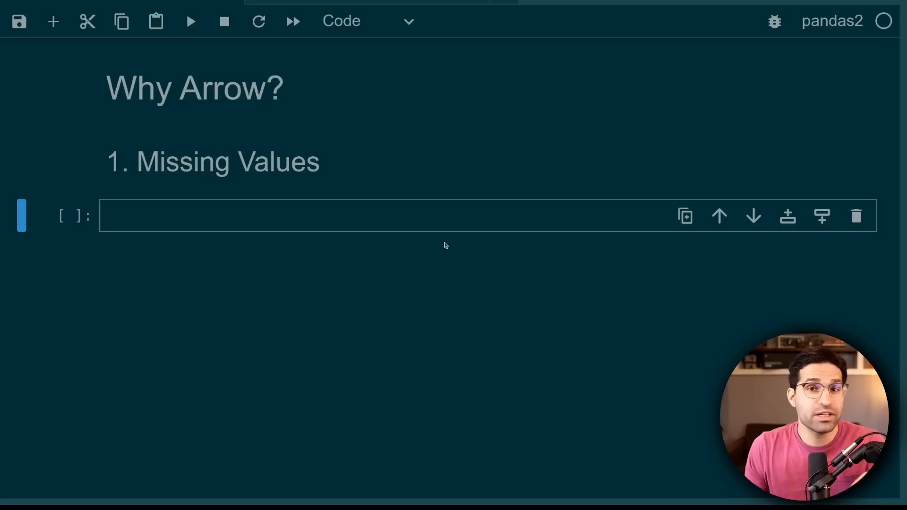
pyautogui.moveTo(438, 228)
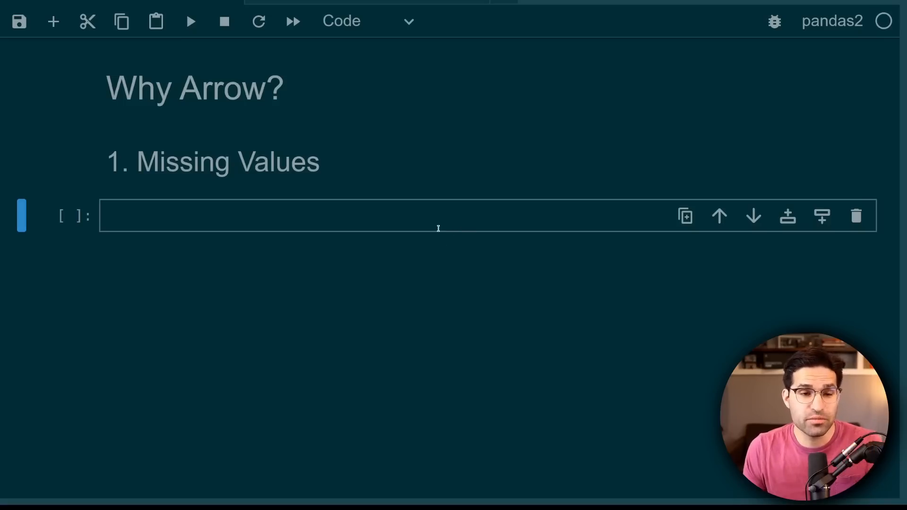
pyautogui.press('Shift+Enter')
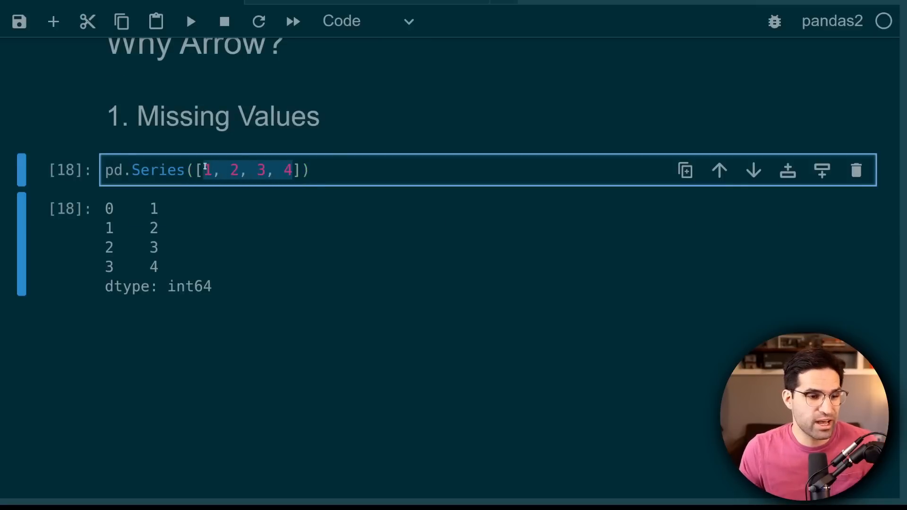
pyautogui.click(285, 171)
pyautogui.write('None')
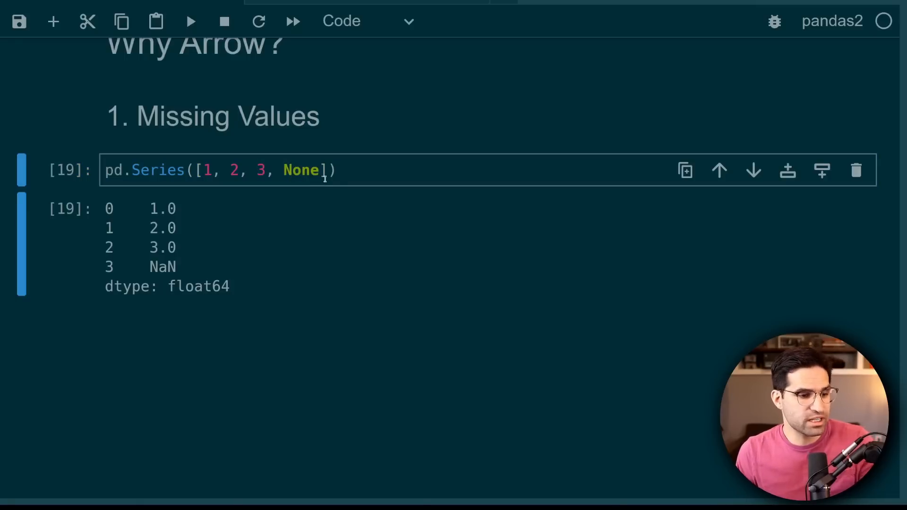
pyautogui.moveTo(363, 170)
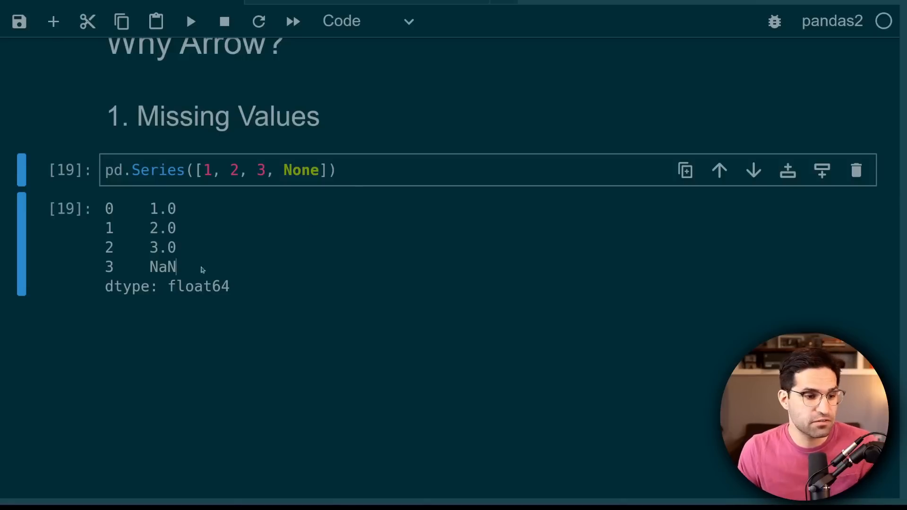
# Rerun with dtype='int64[pyarrow]' and highlight the <NA> missing value in the integer output.
pyautogui.scroll(3)
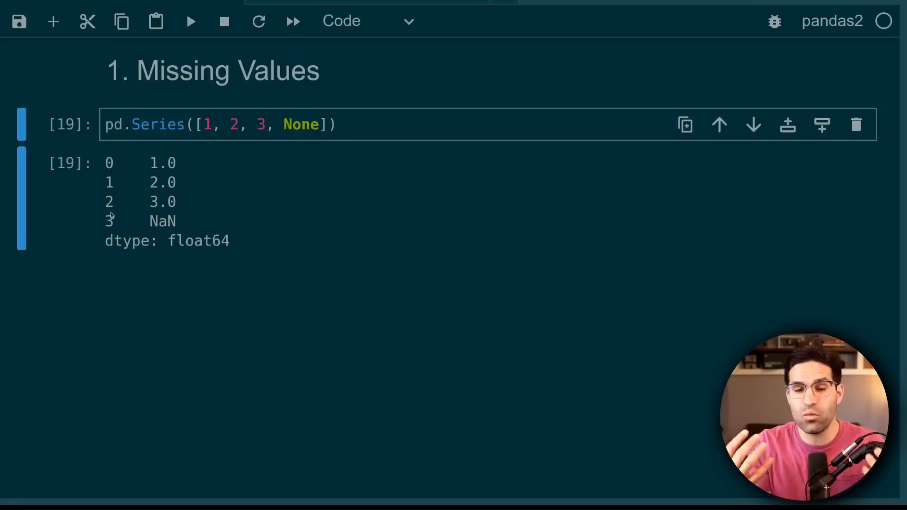
pyautogui.moveTo(187, 244)
pyautogui.write("pd.Series([1, 2, 3, None], dtype='int64[pyarrow]')")
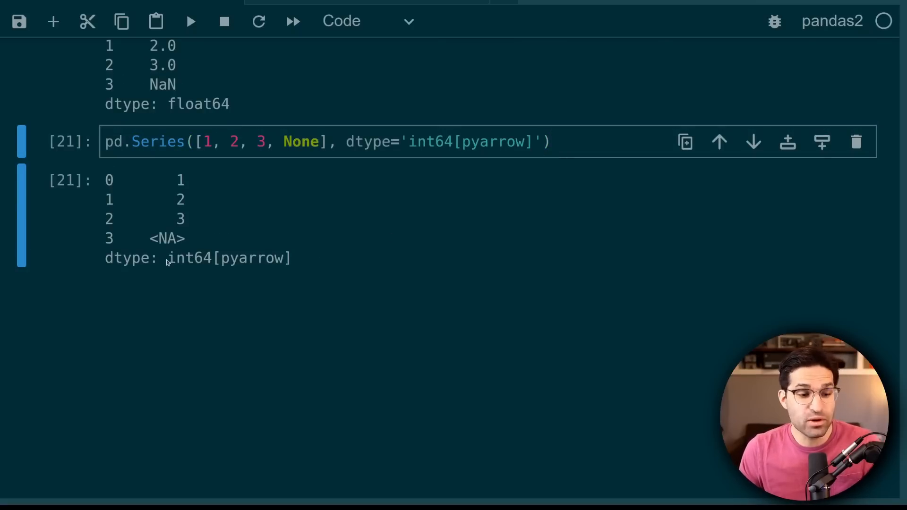
pyautogui.doubleClick(189, 258)
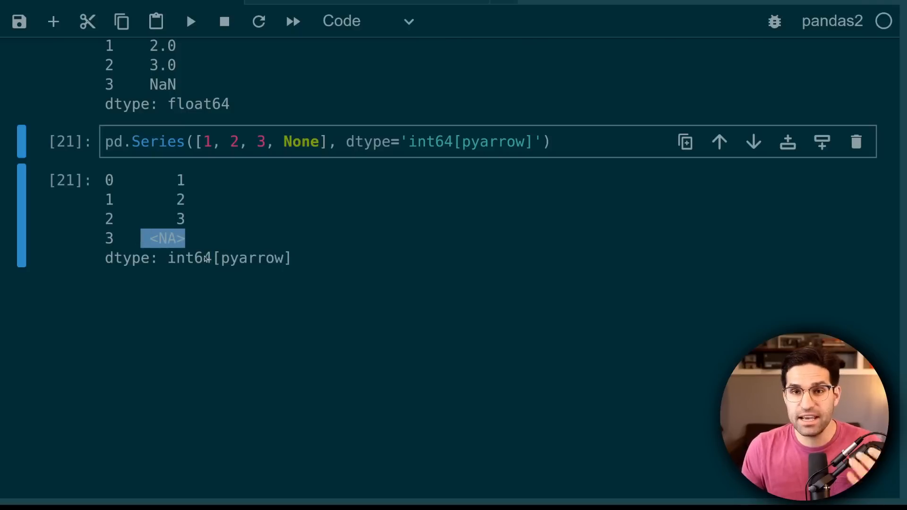
pyautogui.moveTo(454, 305)
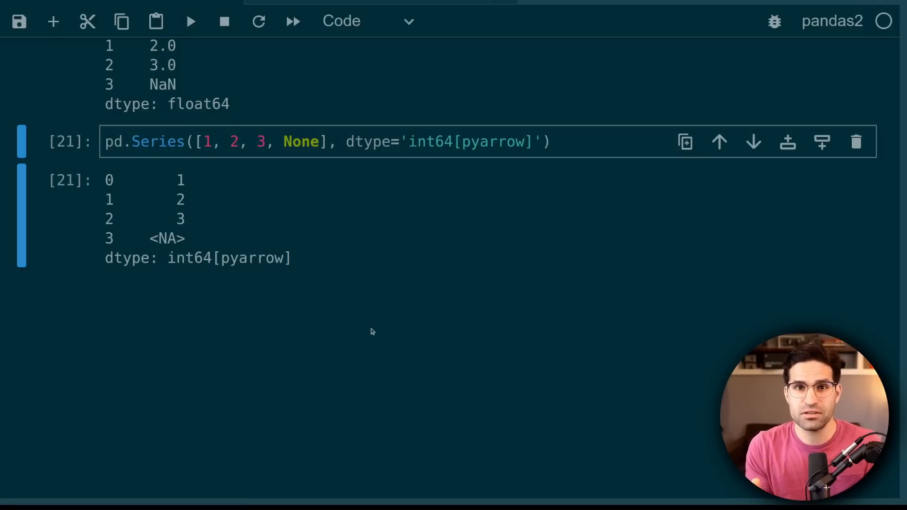
pyautogui.moveTo(551, 337)
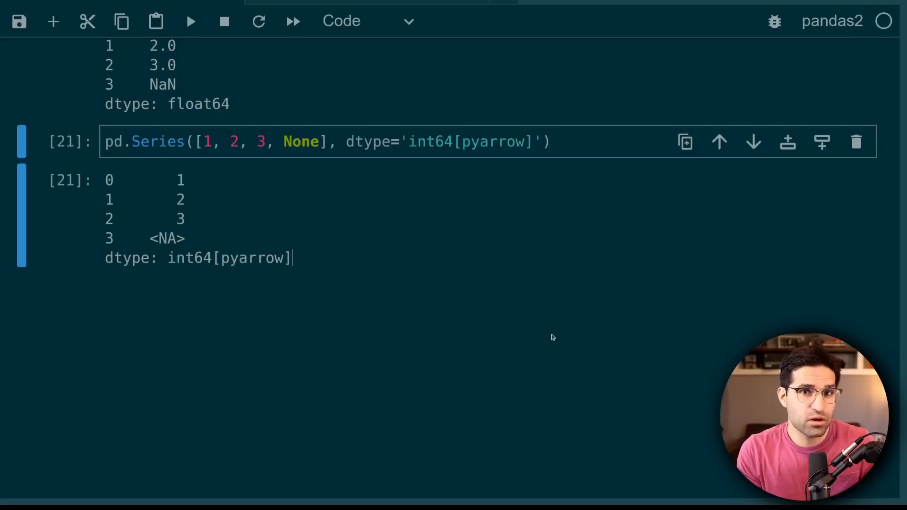
pyautogui.scroll(-3)
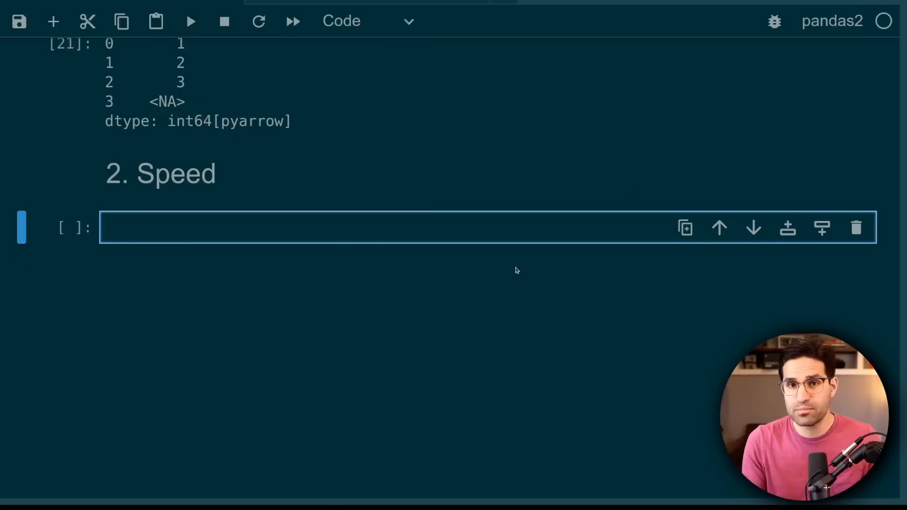
# Time pd.read_csv on baby_names.csv with numpy versus pyarrow engine and show Count with .mean().
pyautogui.scroll(-3)
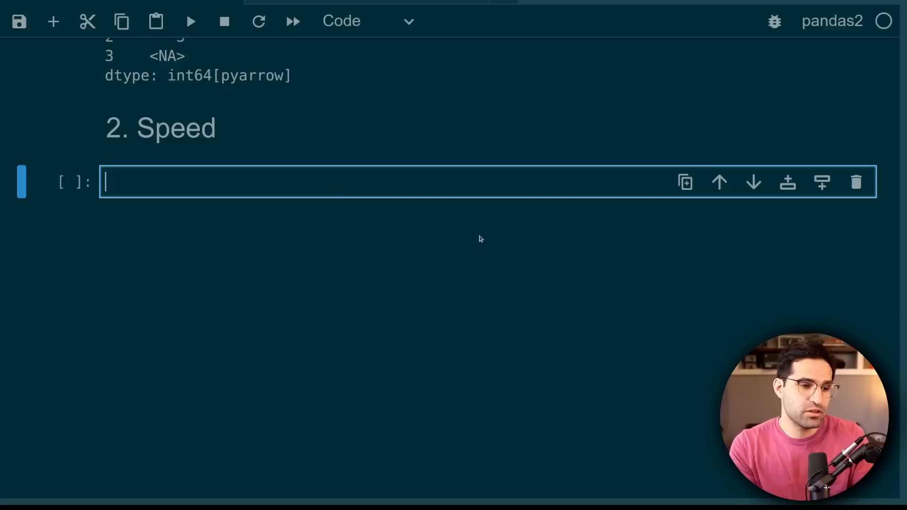
pyautogui.moveTo(479, 181)
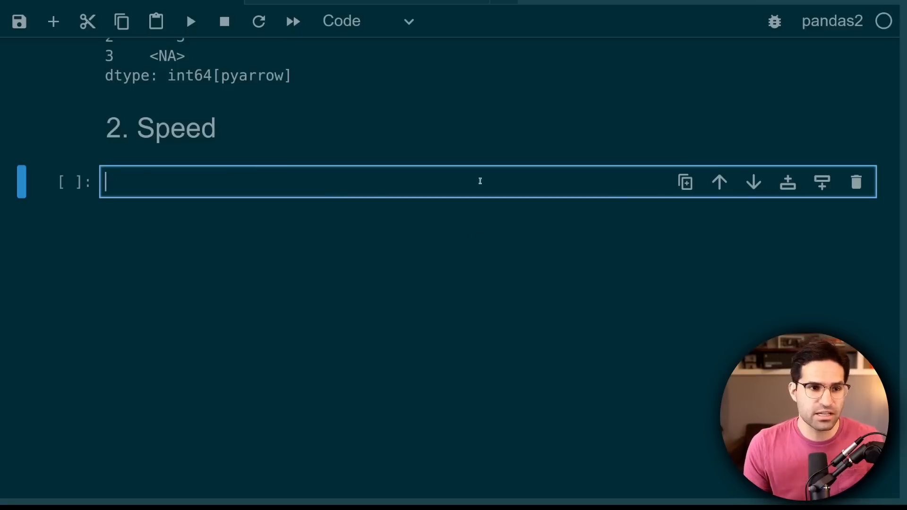
pyautogui.press('shift+enter')
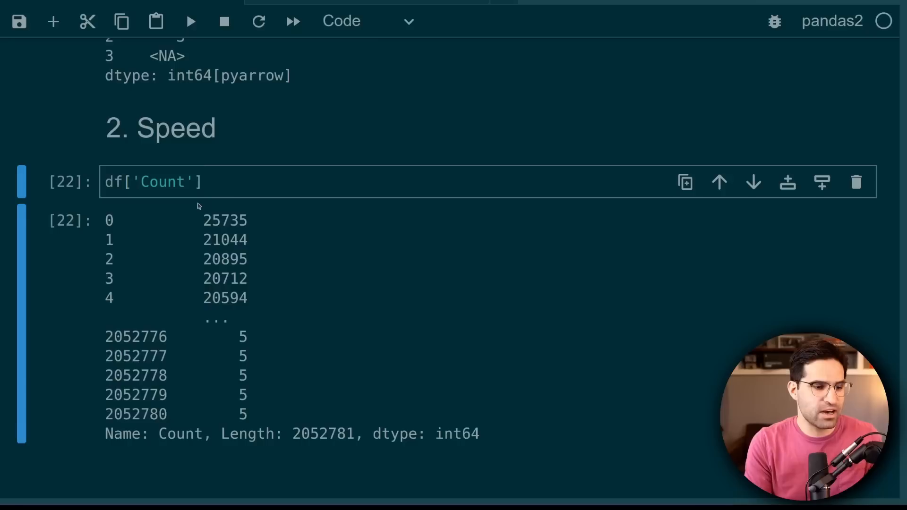
pyautogui.write('.mean()')
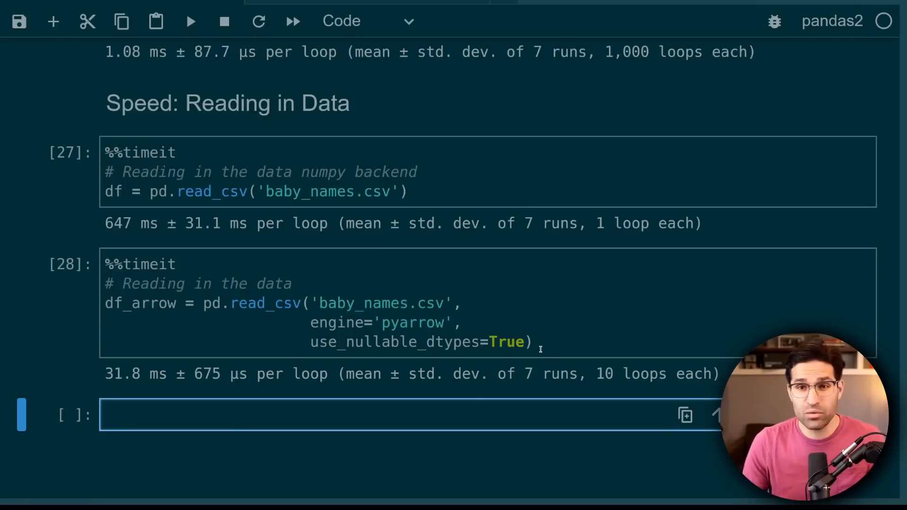
pyautogui.scroll(3)
pyautogui.write('30 / 588')
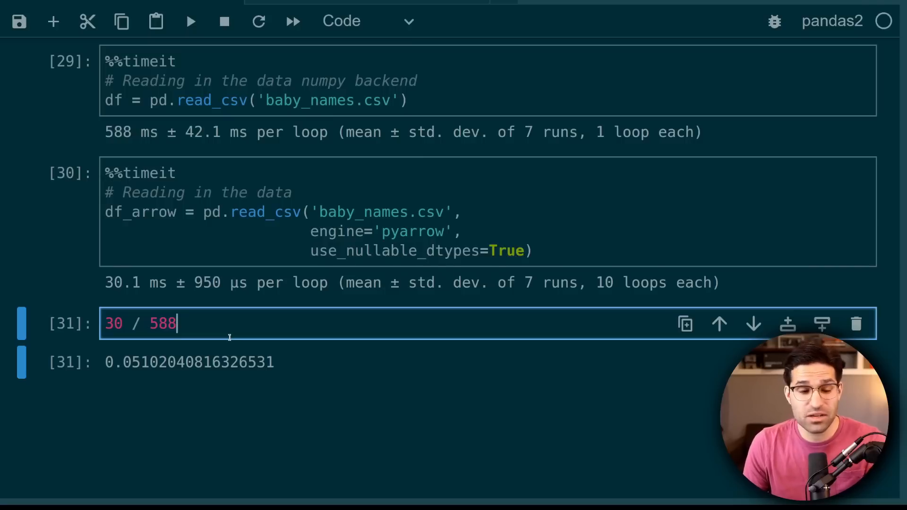
pyautogui.moveTo(318, 338)
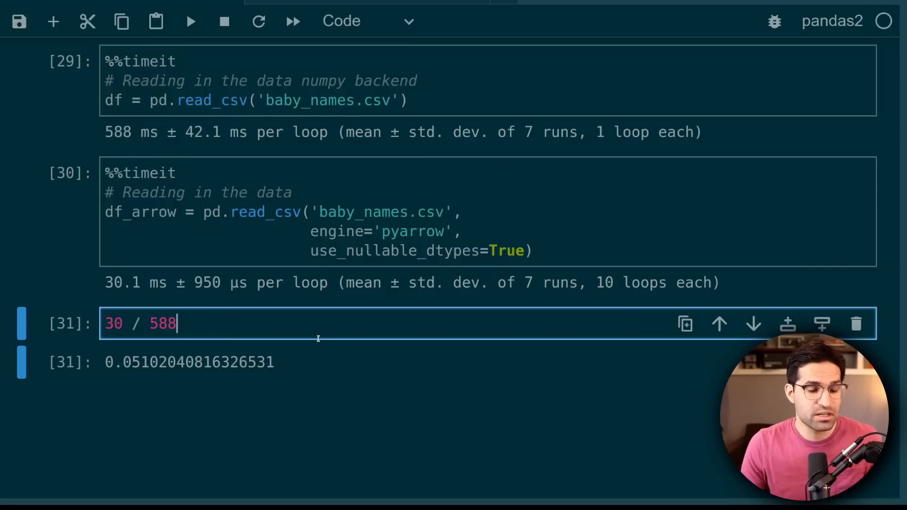
# Time df['Name'].str.startswith('A') on the numpy and pyarrow DataFrames: 394 ms versus 13.5 ms.
pyautogui.scroll(-3)
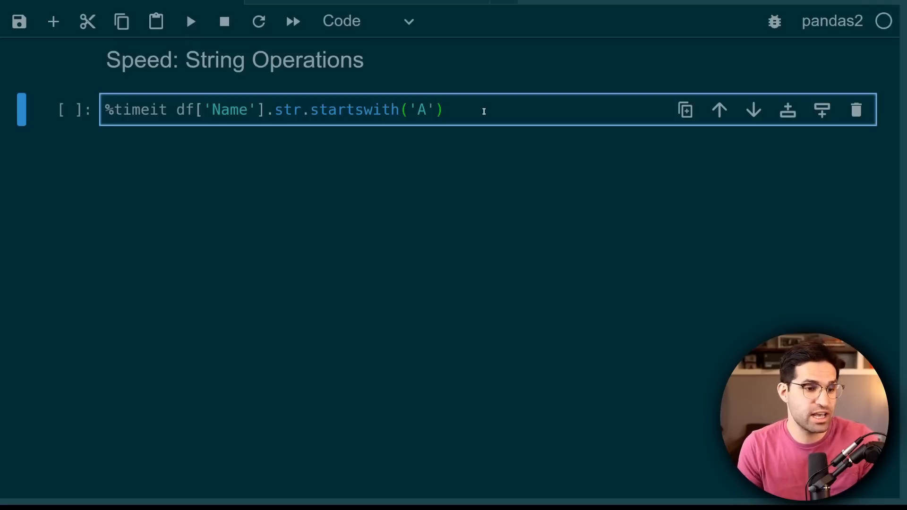
pyautogui.press('Shift+Enter')
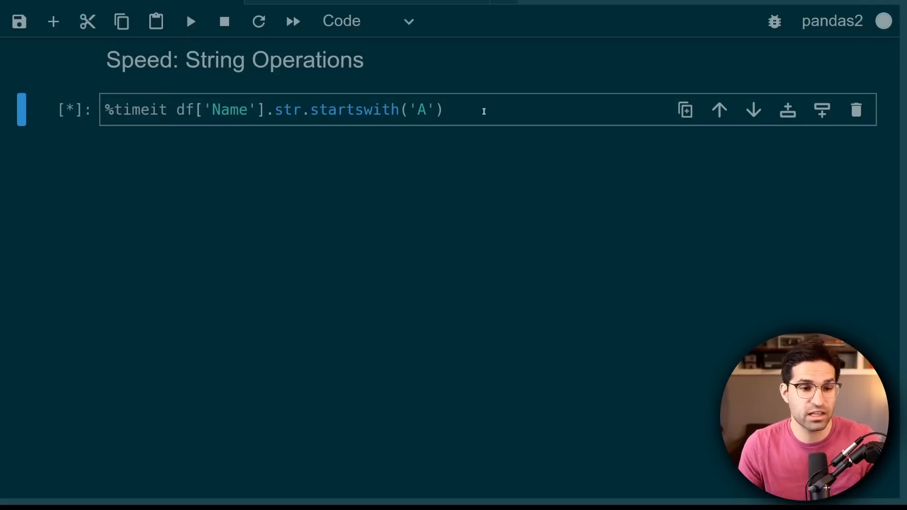
pyautogui.press('shift+enter')
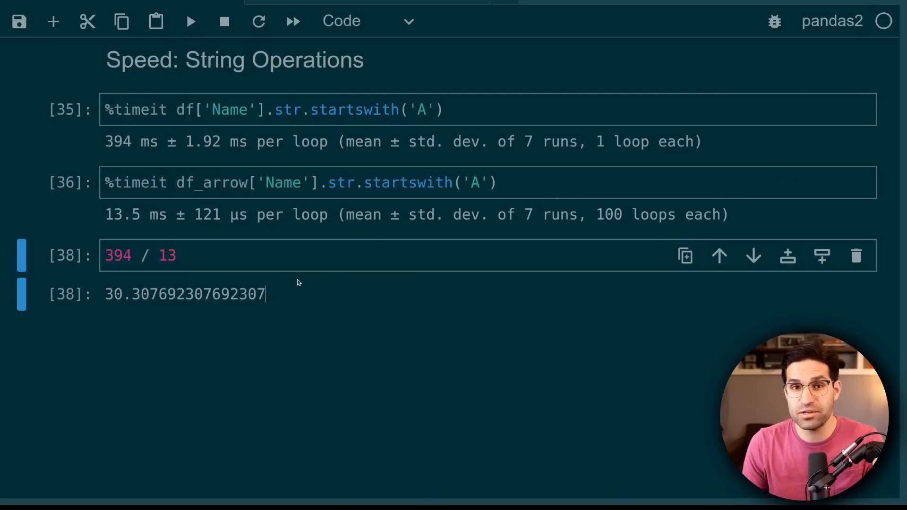
pyautogui.scroll(-3)
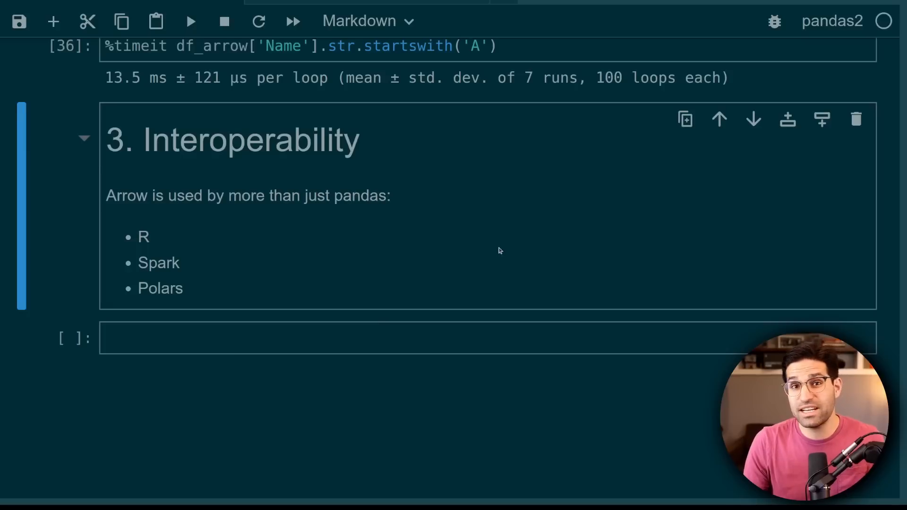
pyautogui.moveTo(488, 253)
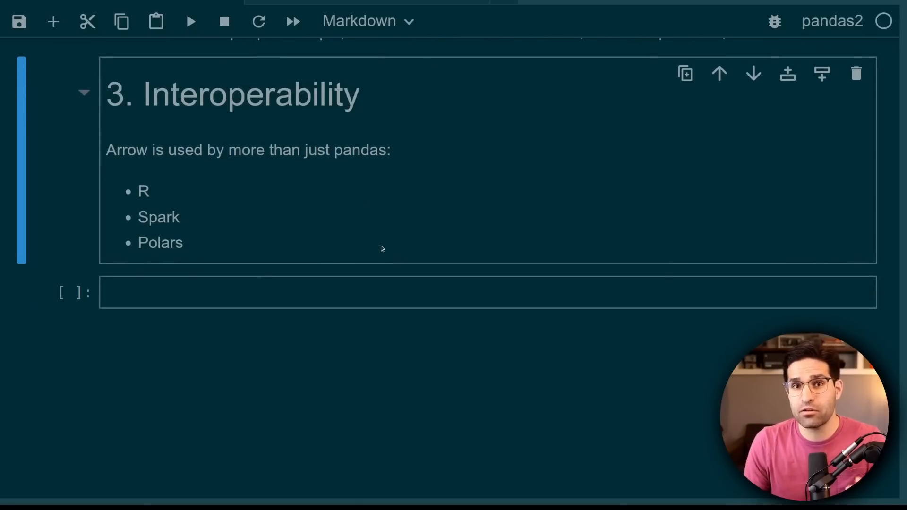
pyautogui.moveTo(202, 189)
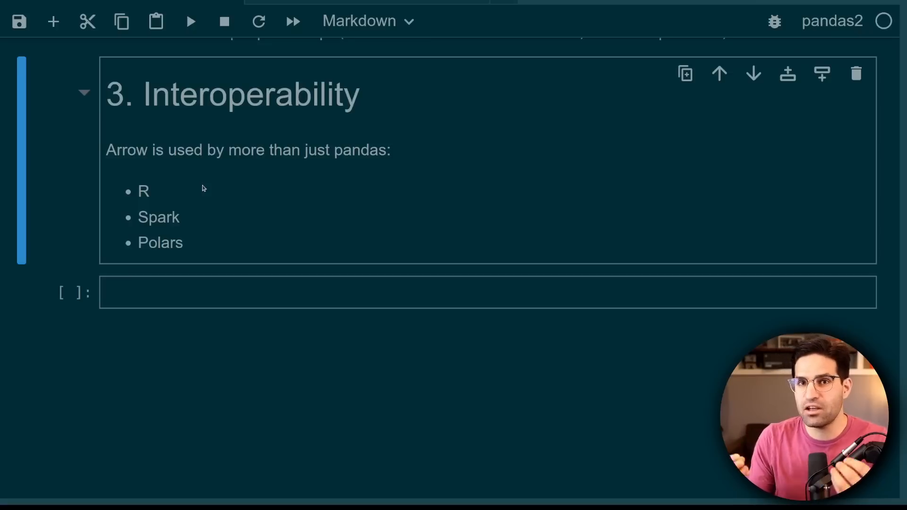
pyautogui.moveTo(250, 223)
pyautogui.write("print('polars', pl.__version__)")
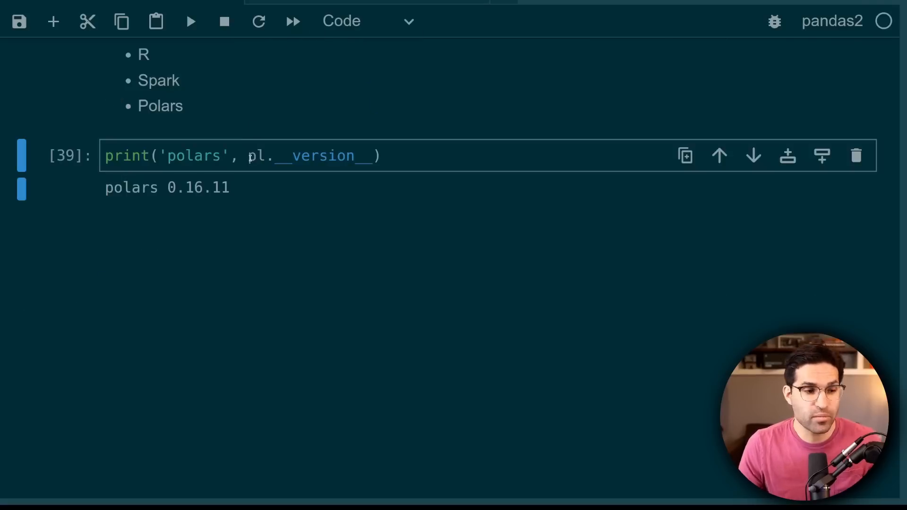
pyautogui.moveTo(463, 161)
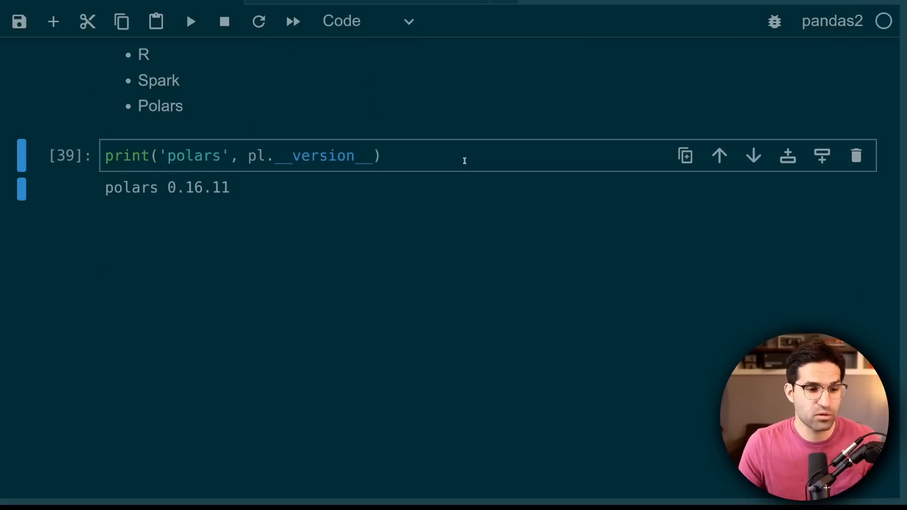
# Convert df_arrow with pl.from_pandas, sum Count per Name, return to pandas and plot top 10 names as barh.
pyautogui.scroll(3)
pyautogui.write('df_arrow')
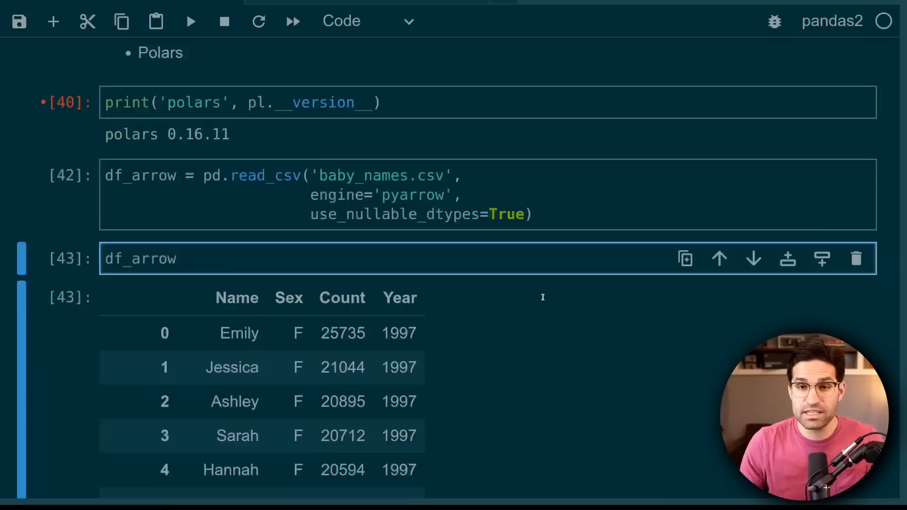
pyautogui.write('pl.from_pandas(')
pyautogui.write('agg_polars.to_pandas()')
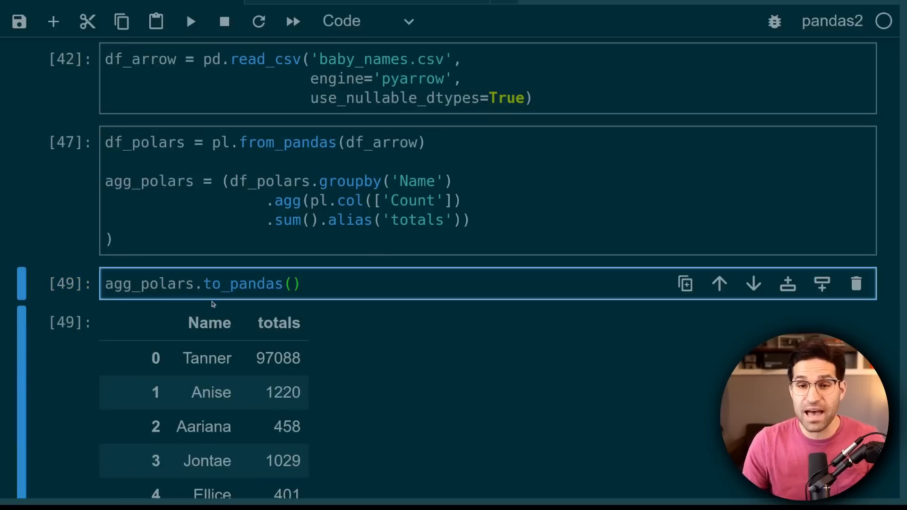
pyautogui.scroll(-3)
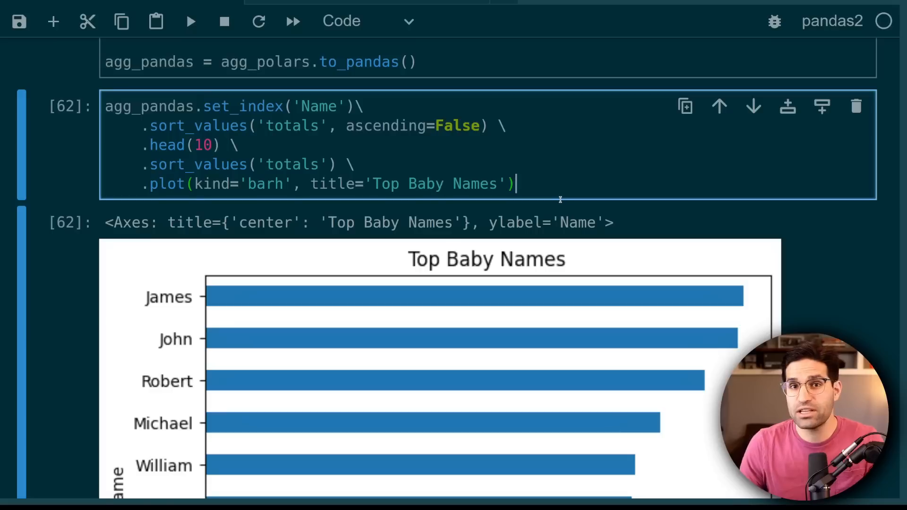
pyautogui.moveTo(620, 207)
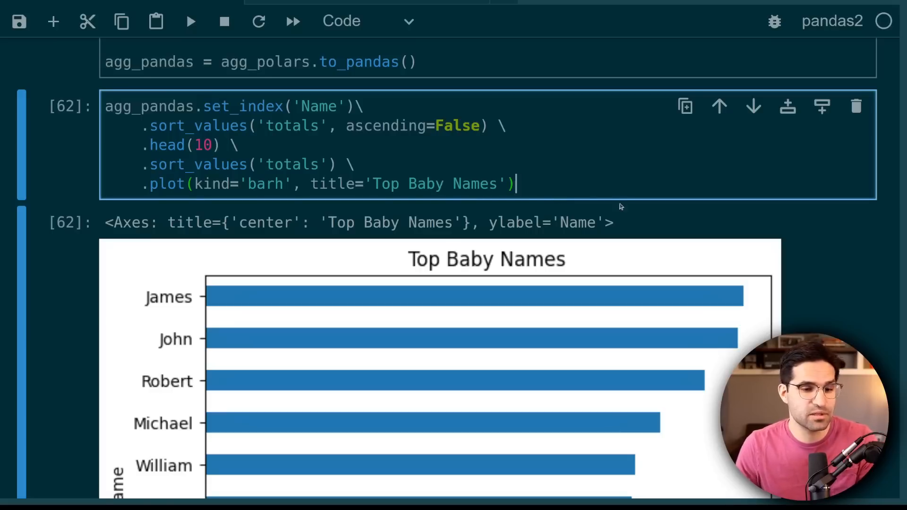
pyautogui.scroll(3)
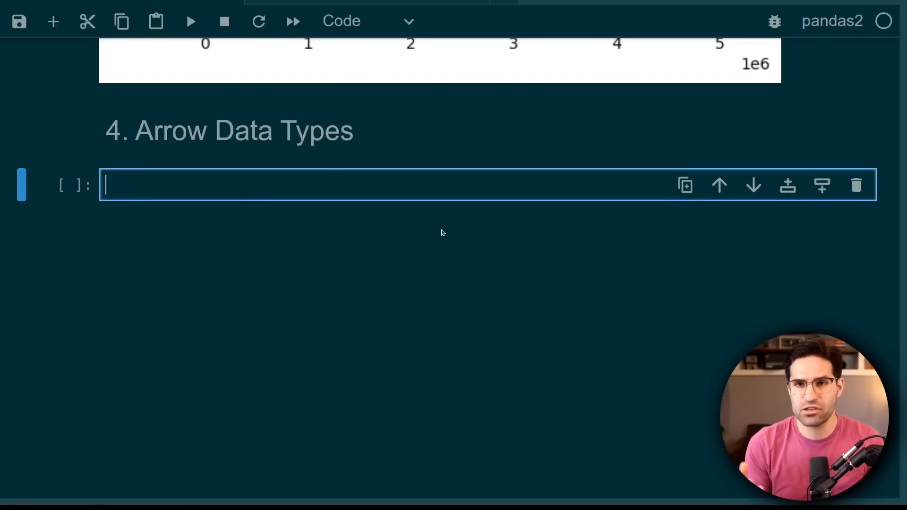
pyautogui.moveTo(408, 210)
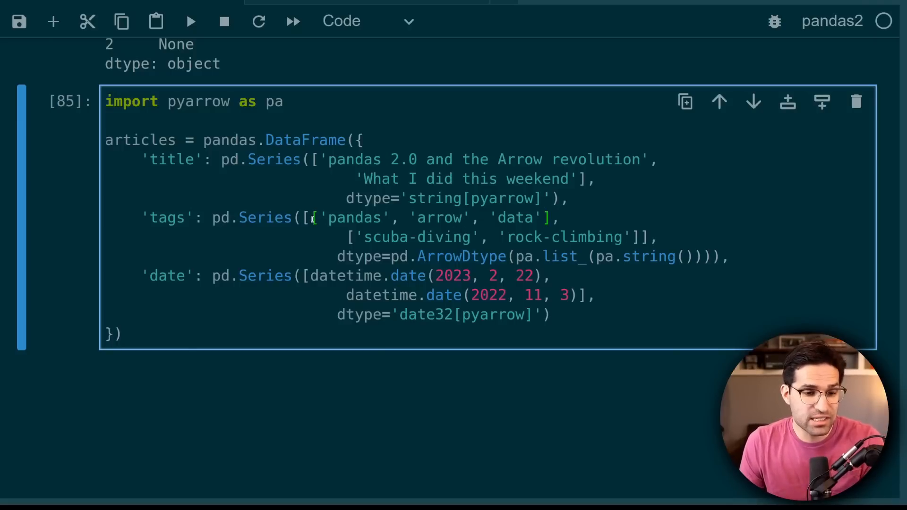
pyautogui.moveTo(518, 257)
pyautogui.write("articles['date']")
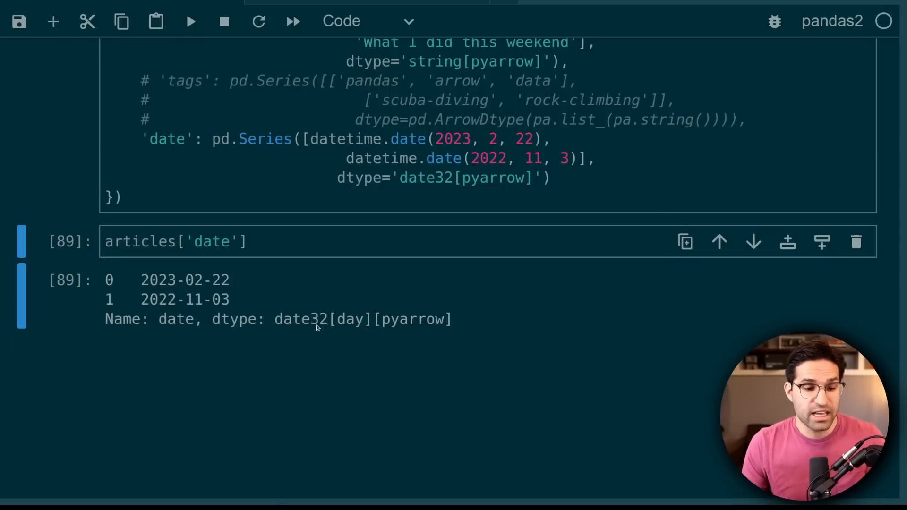
pyautogui.moveTo(282, 280)
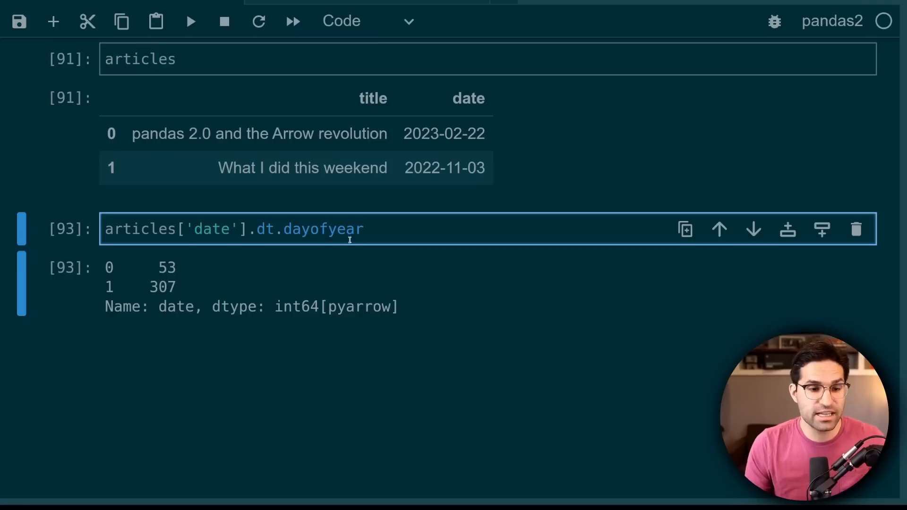
# Trim the .dt.dayofyear call and rerun to display the date32[day][pyarrow] date column.
pyautogui.press('Backspace')
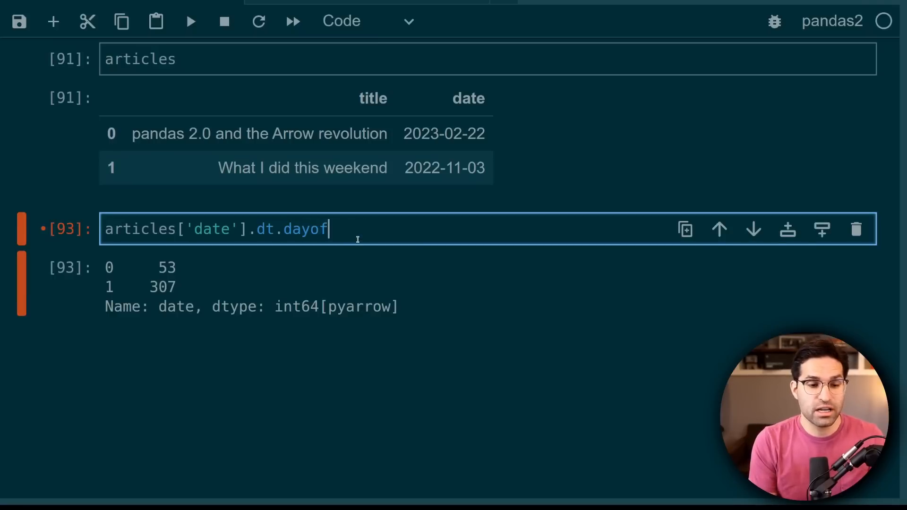
pyautogui.press('Shift+Enter')
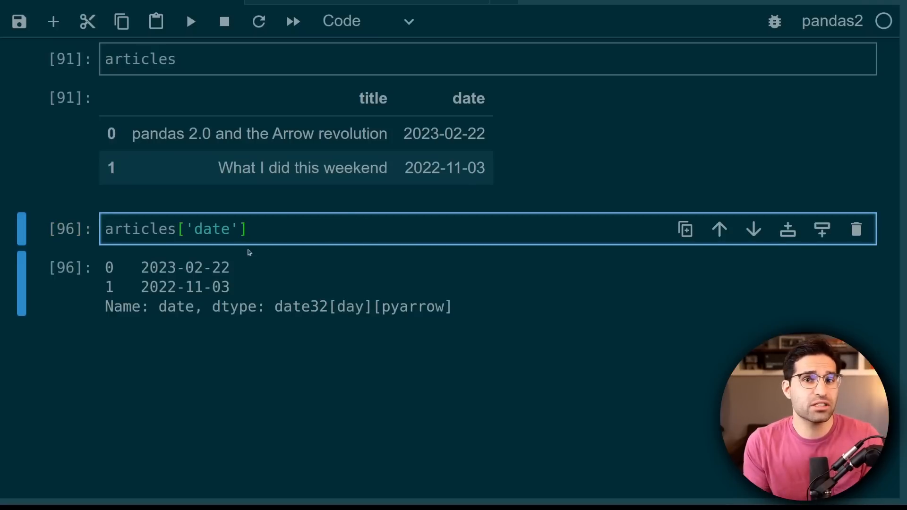